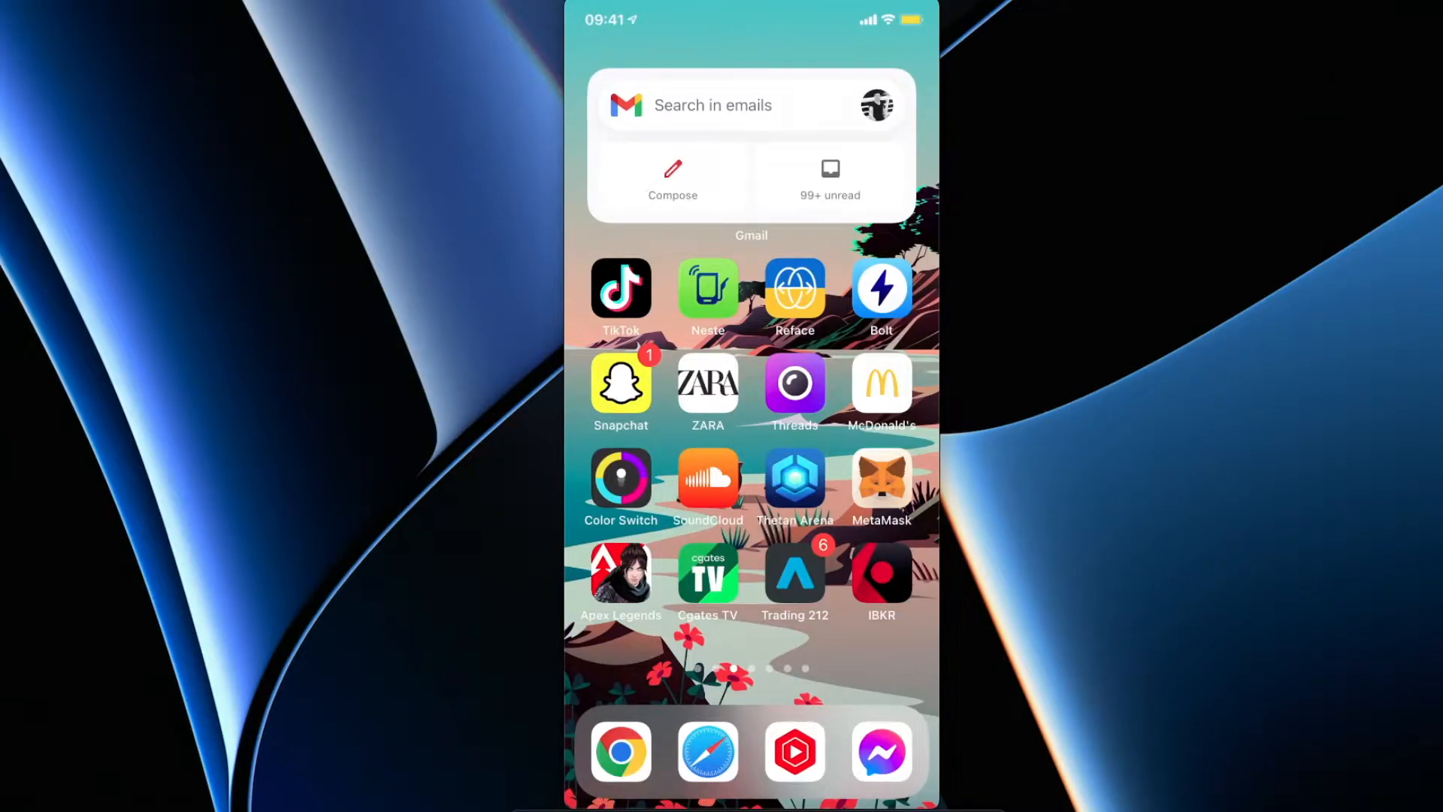
Step: Launch Binance from the iPhone home screen
{"action": "left_click", "coordinate": [881, 481]}
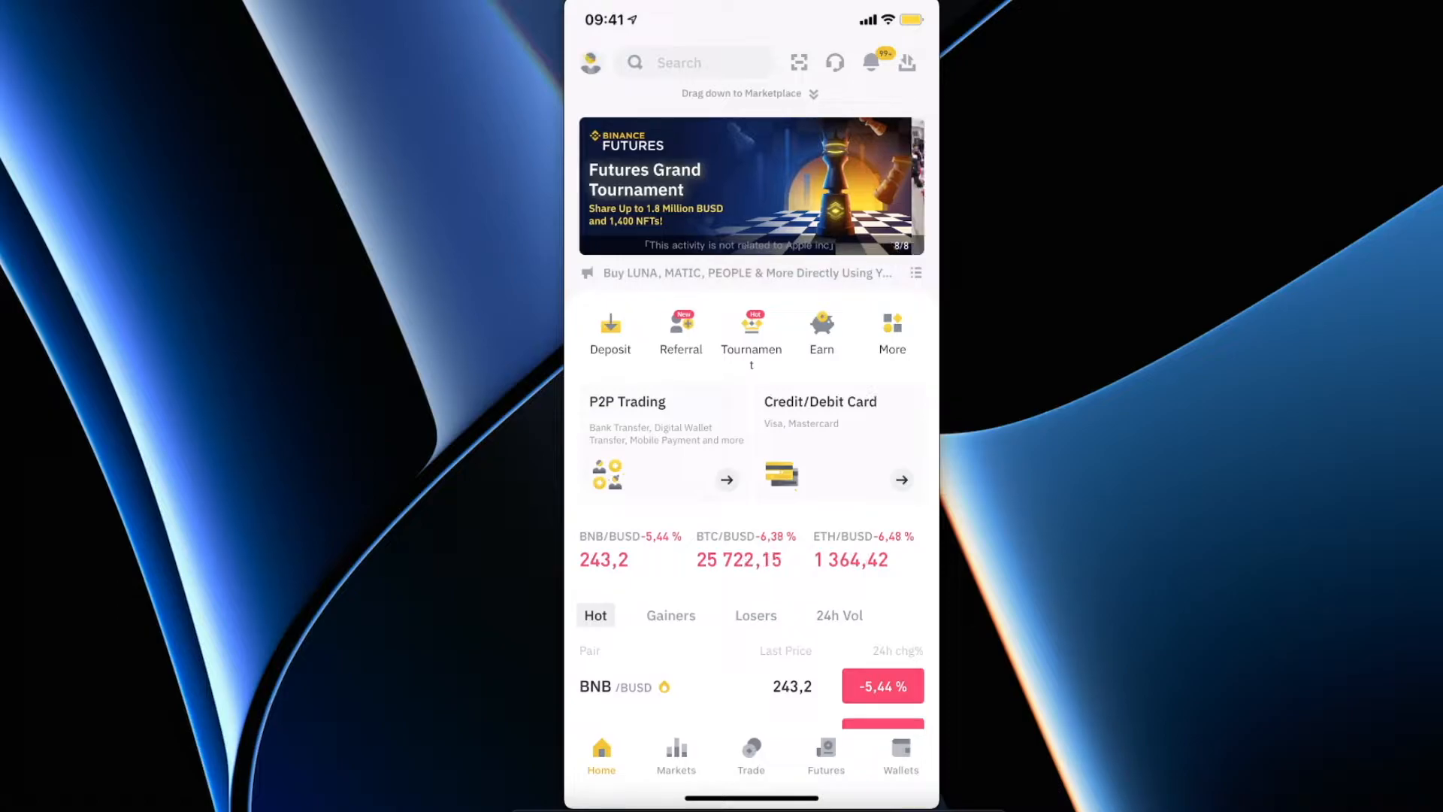
Step: In Wallets, search the Spot wallet for 'Eth' and go to the ETH asset page
{"action": "left_click", "coordinate": [900, 754]}
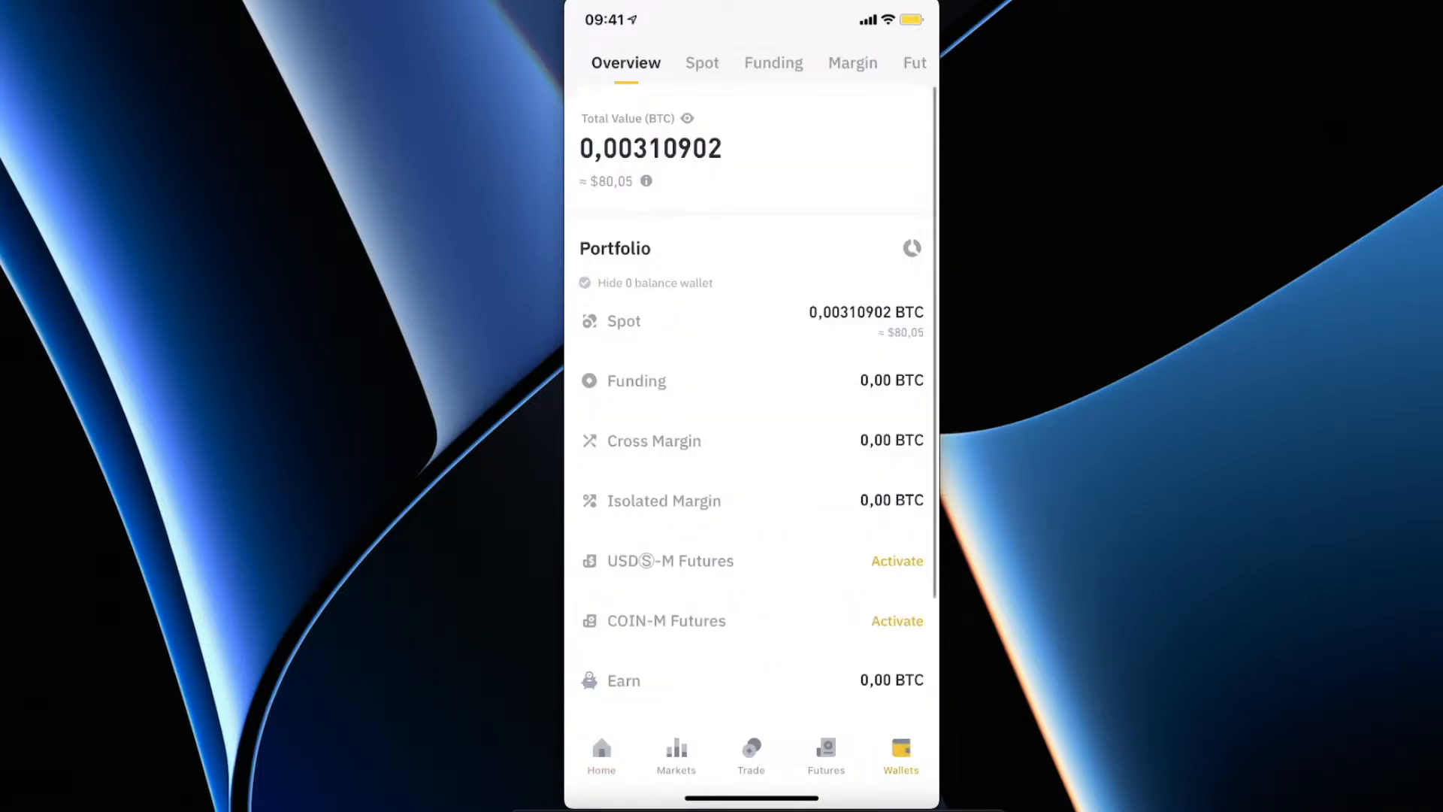
{"action": "left_click", "coordinate": [701, 63]}
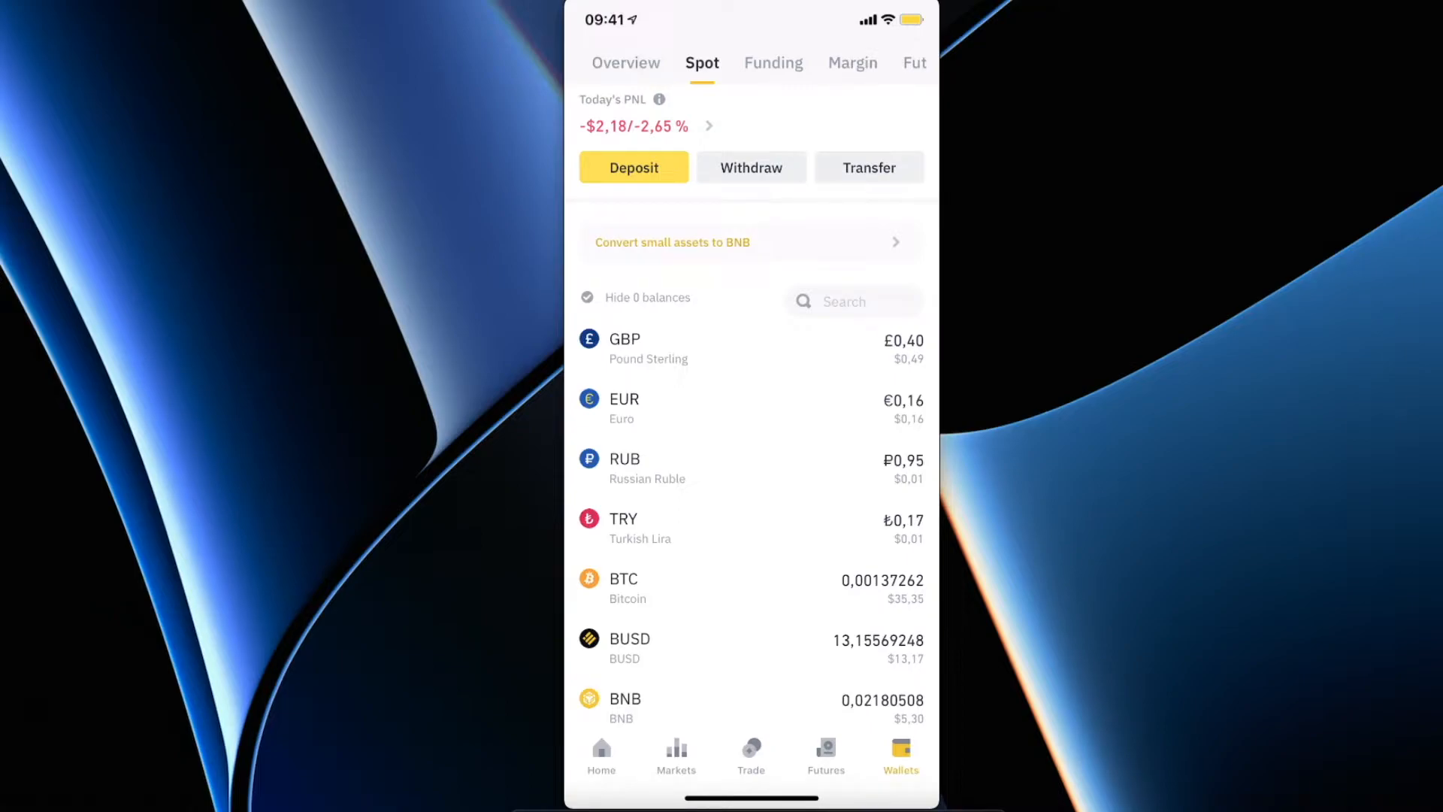
{"action": "type", "text": "Eth"}
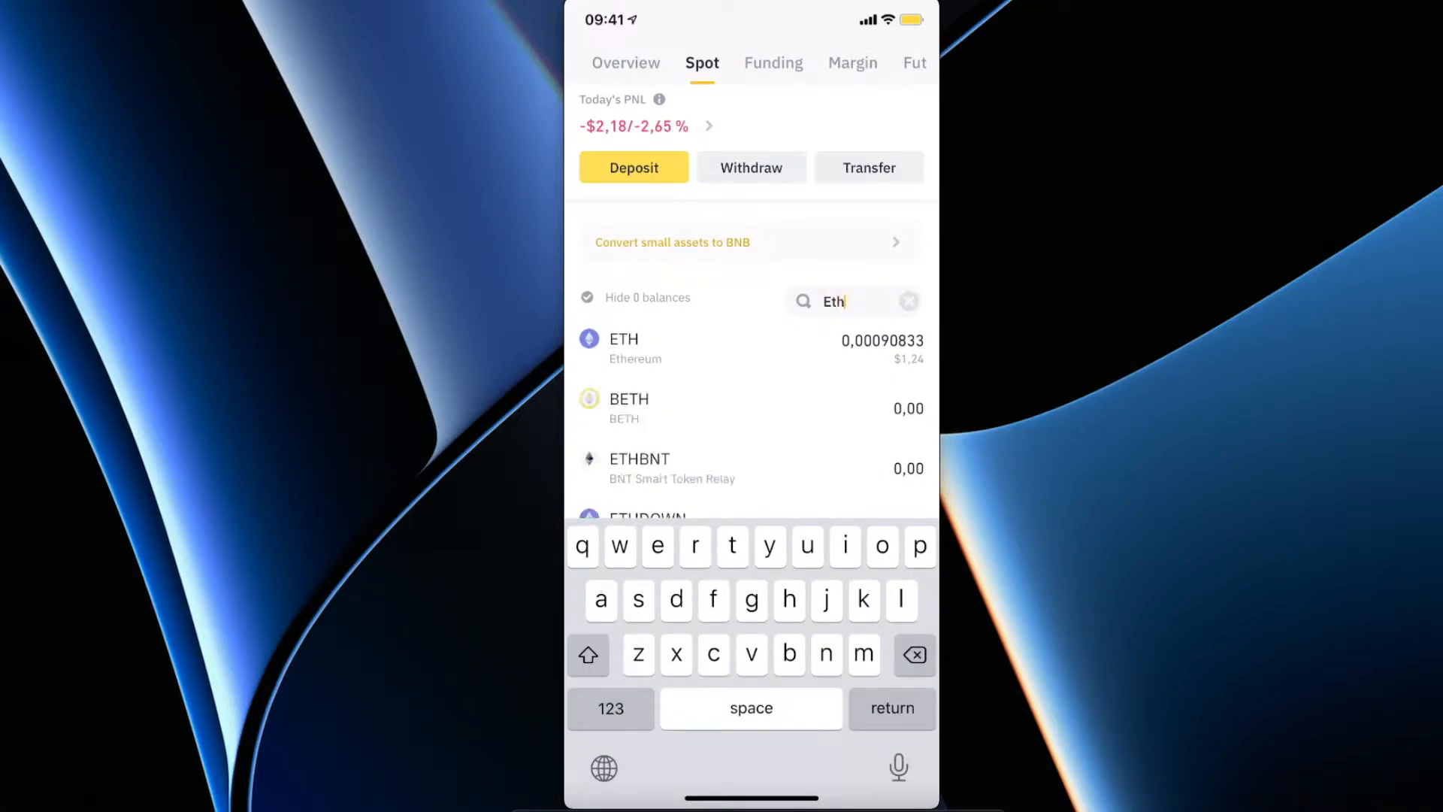
{"action": "left_click", "coordinate": [624, 347]}
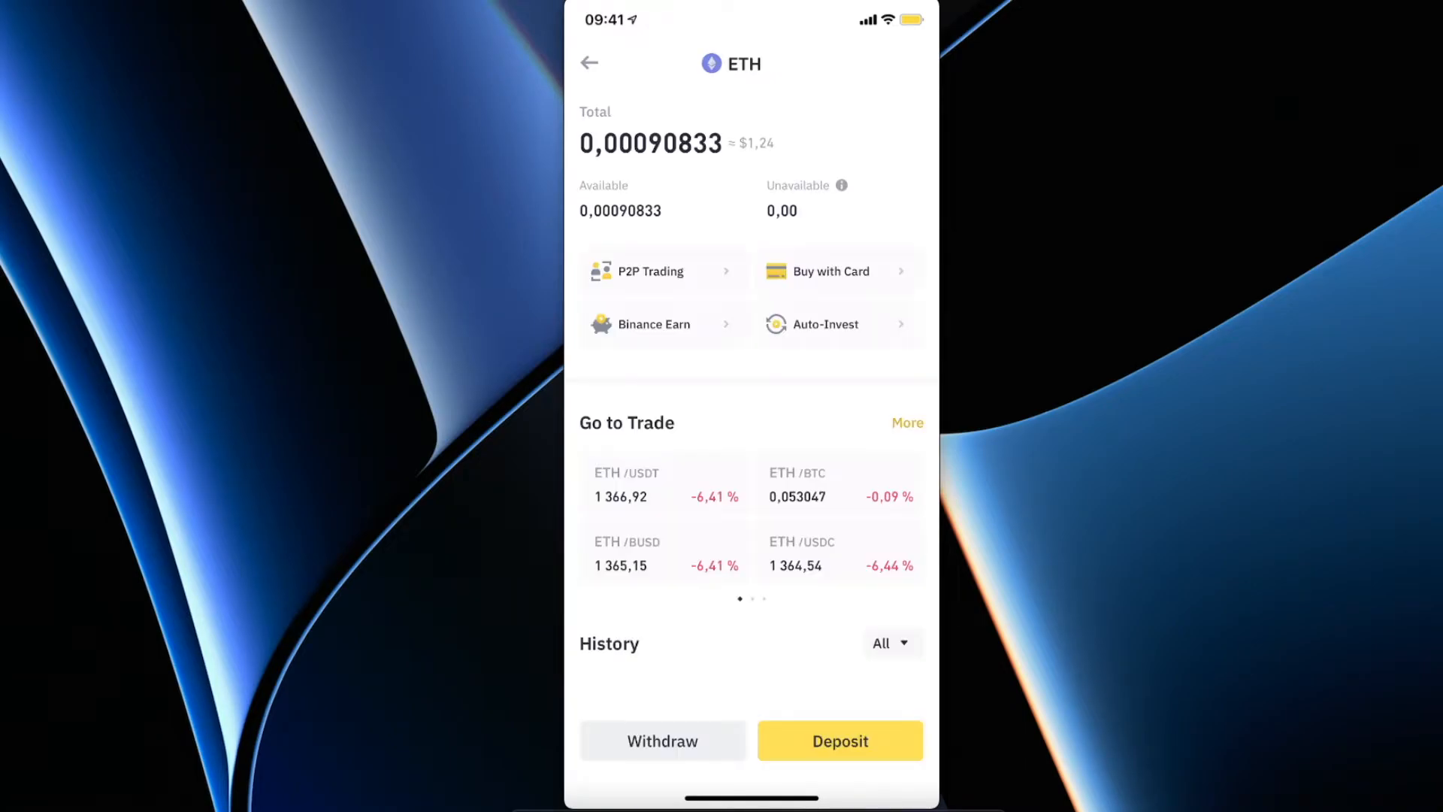
Step: Copy the ETH deposit address for the Ethereum (ERC20) network
{"action": "left_click", "coordinate": [839, 741]}
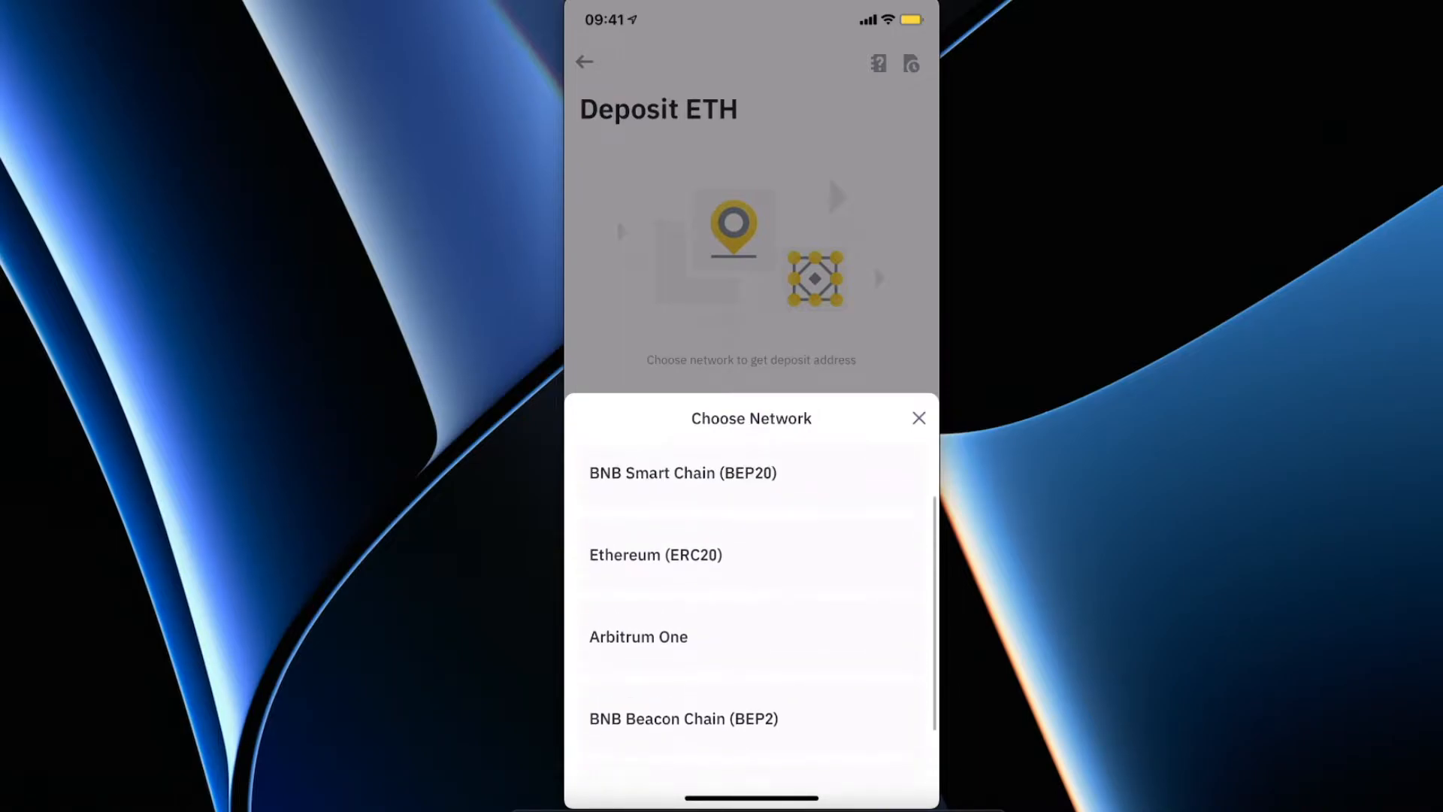
{"action": "left_click", "coordinate": [655, 555]}
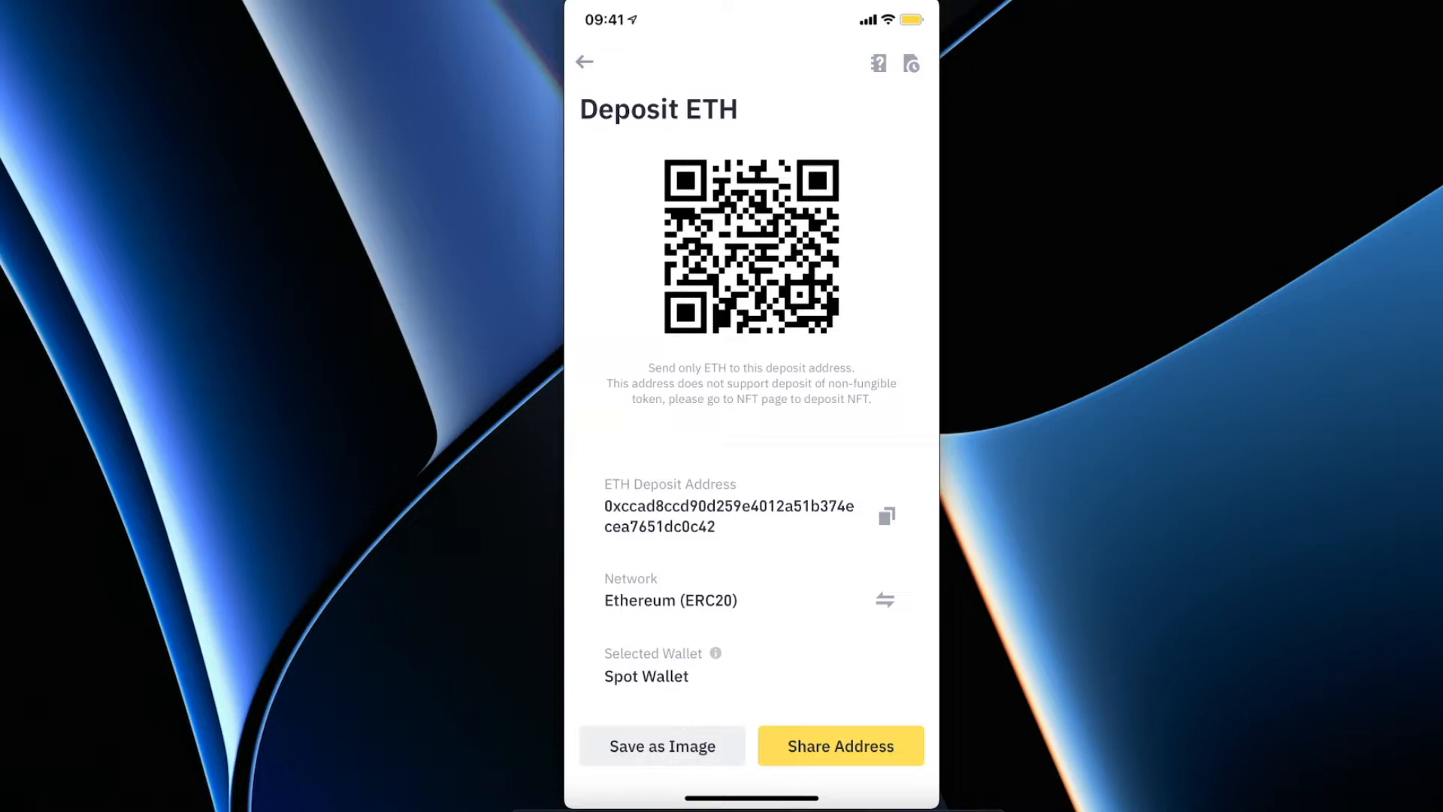
{"action": "left_click", "coordinate": [887, 516]}
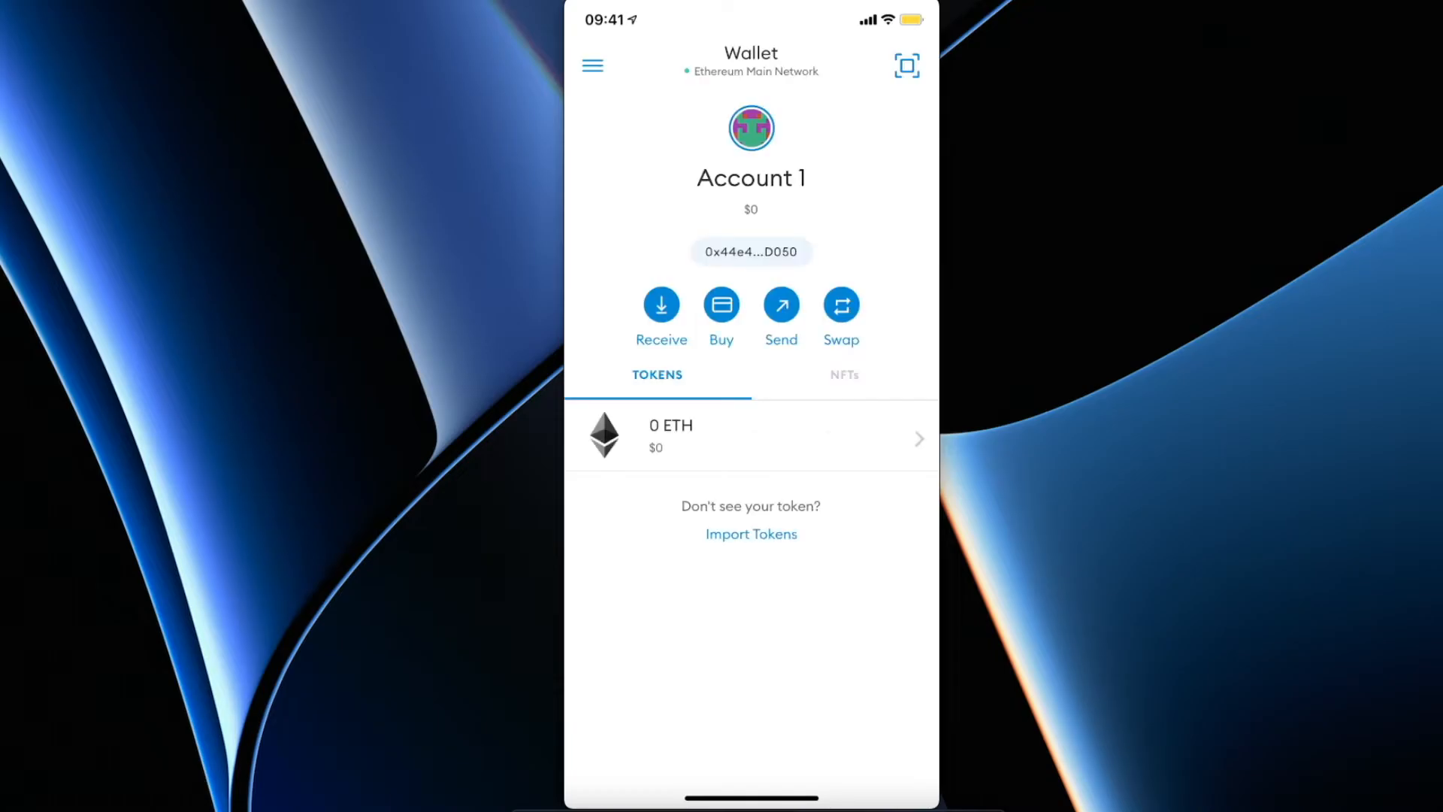
Step: After checking the MetaMask network, begin a Send with the Binance address pasted as recipient
{"action": "left_click", "coordinate": [755, 71]}
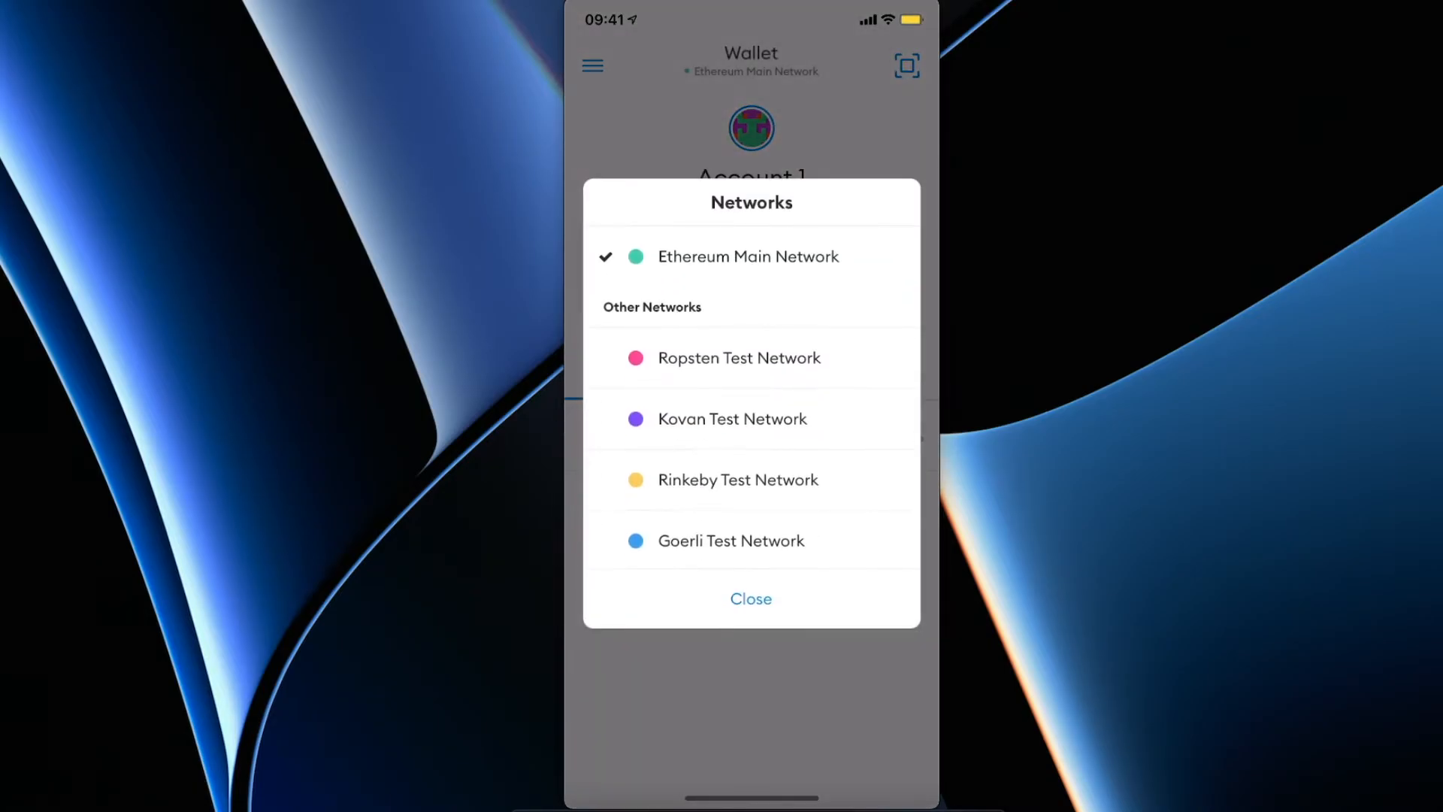
{"action": "left_click", "coordinate": [751, 599]}
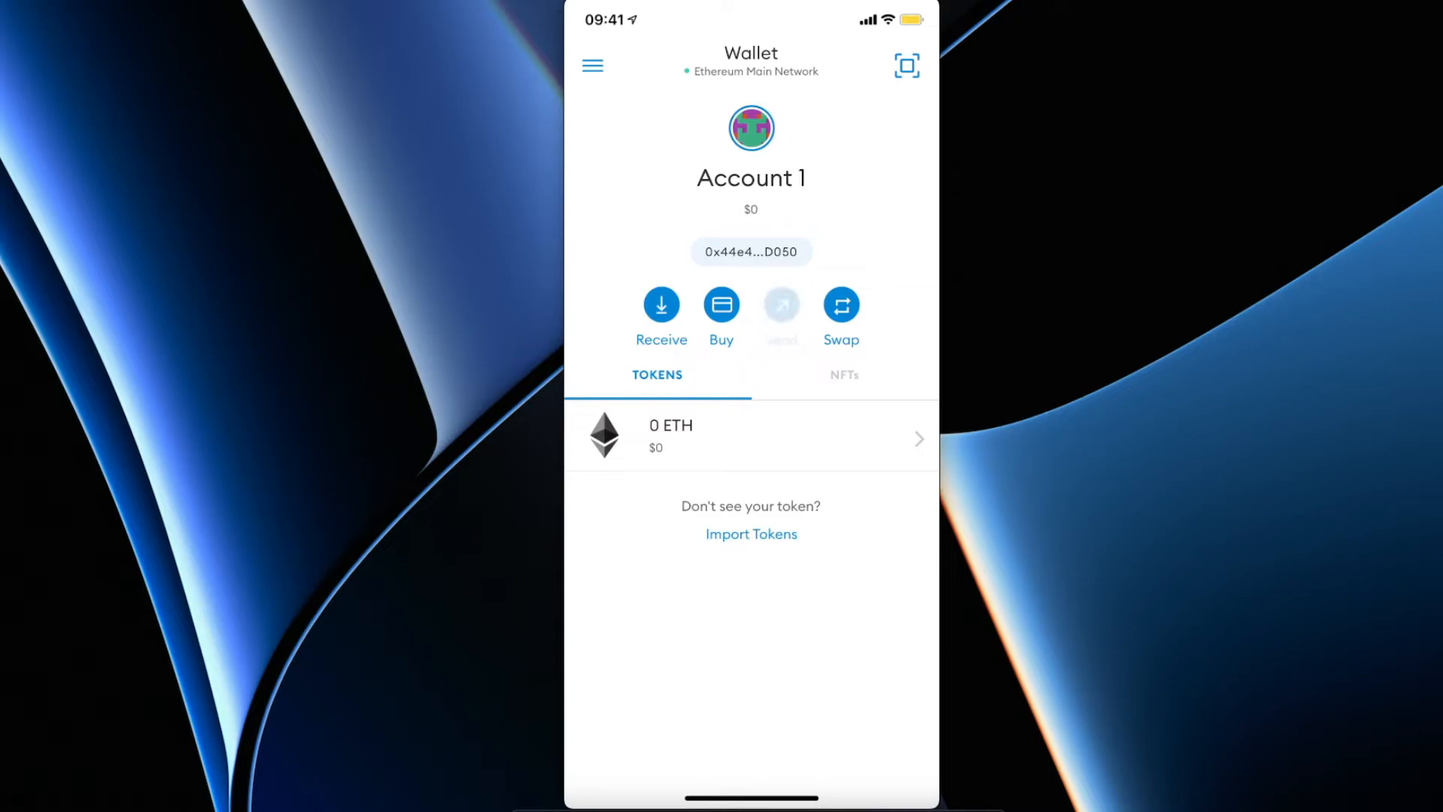
{"action": "left_click", "coordinate": [782, 304]}
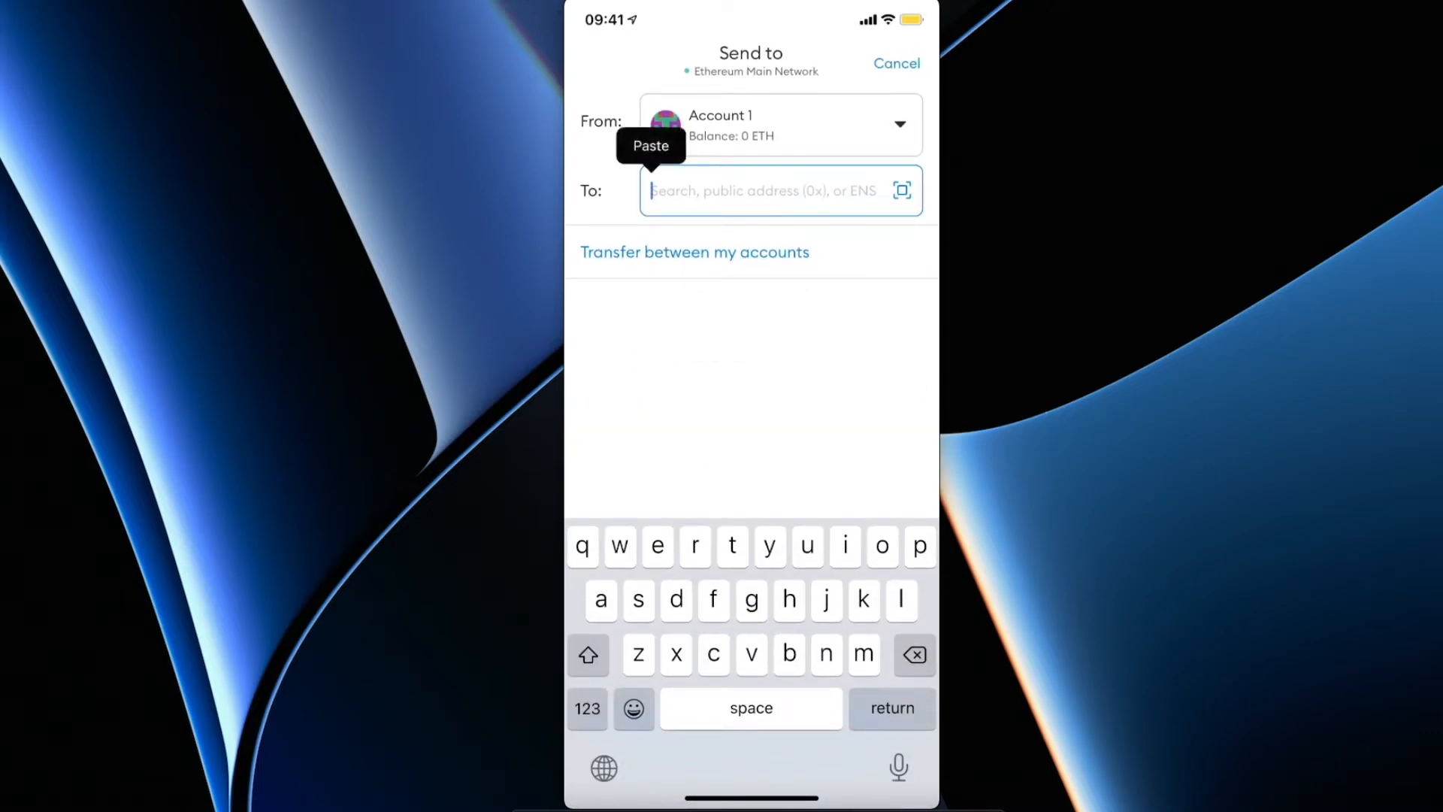
{"action": "left_click", "coordinate": [651, 145]}
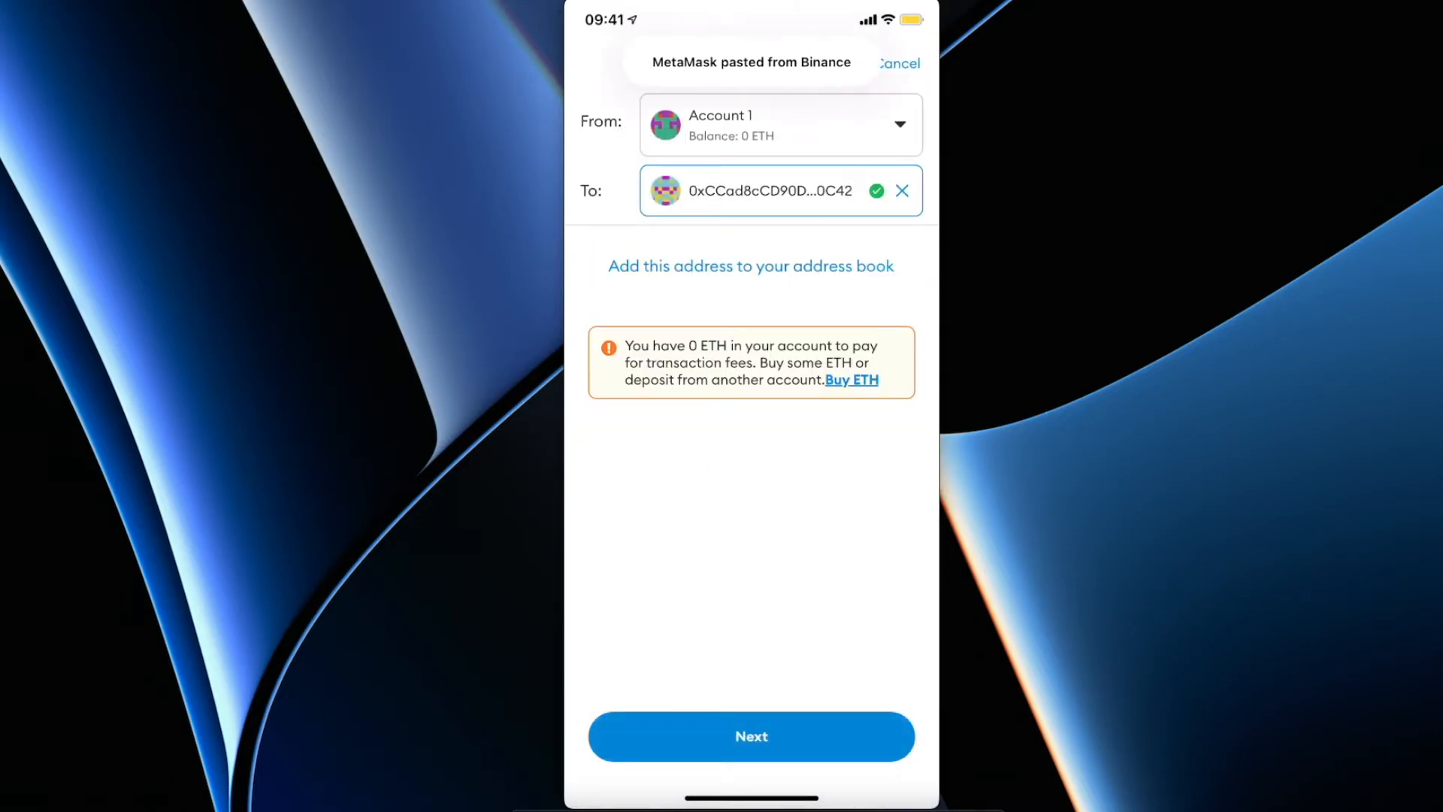